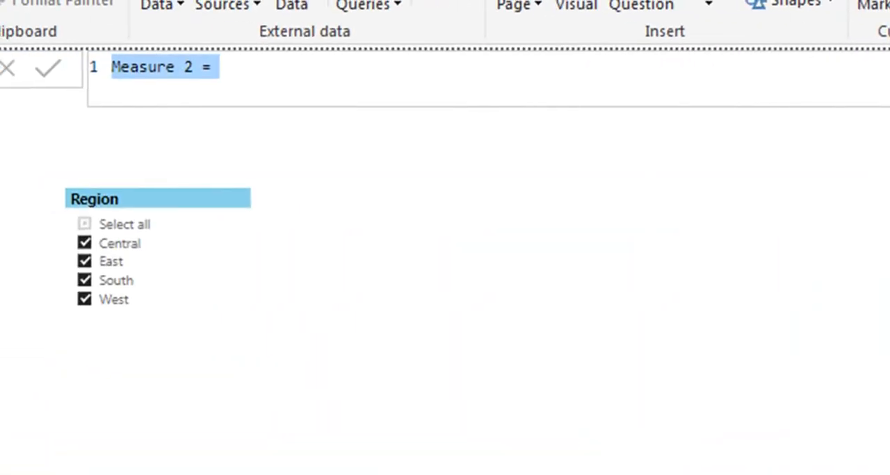
Replace the default name 'Measure 2' with 'Multi Select Slicer' in the formula bar.
{"action": "left_click", "coordinate": [188, 67]}
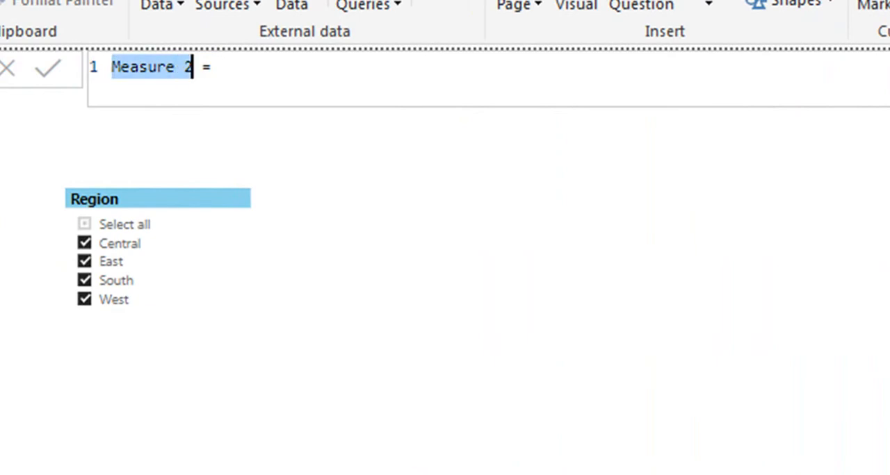
{"action": "type", "text": "MultiSe ="}
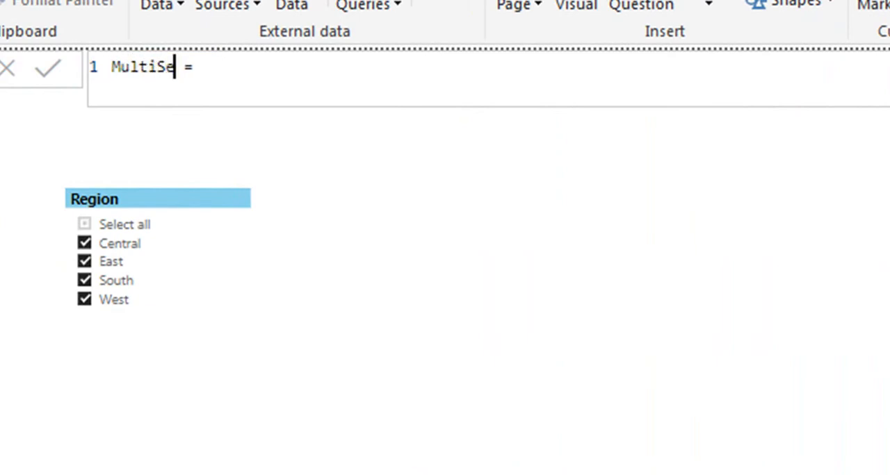
{"action": "type", "text": "lect"}
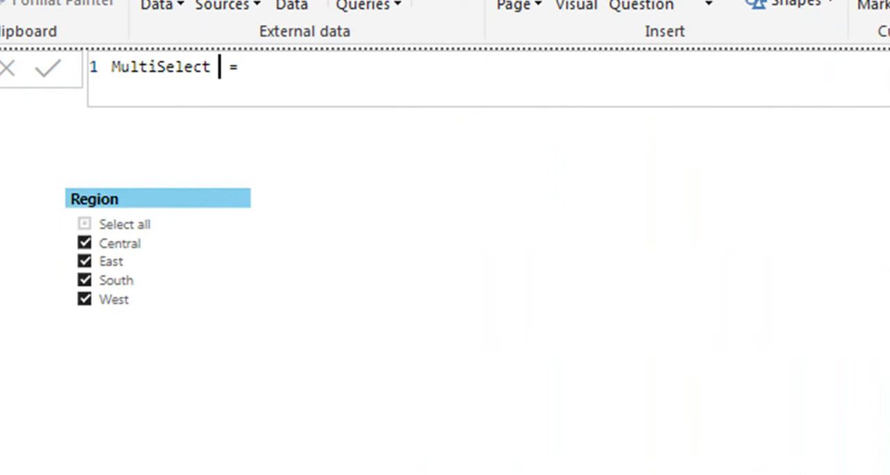
{"action": "type", "text": "Slicer"}
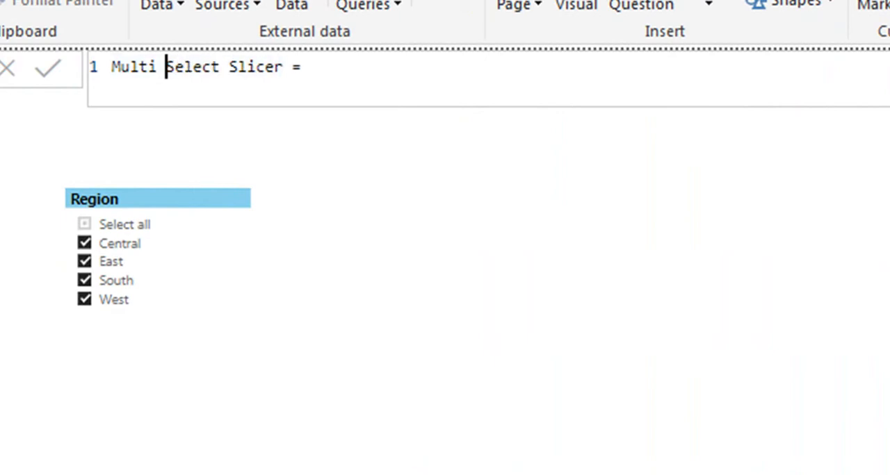
{"action": "left_click", "coordinate": [309, 67]}
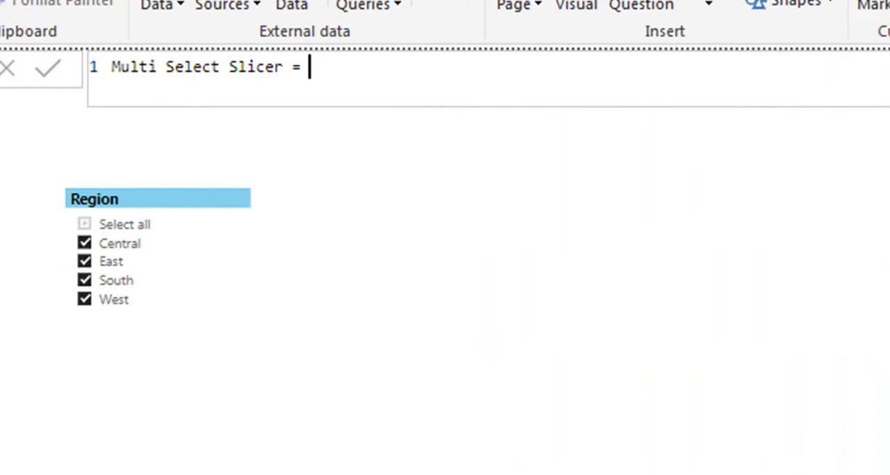
Enter the formula CONCATENATEX(RegionSort, RegionSort[Region], " ; ") after the equals sign.
{"action": "type", "text": "C"}
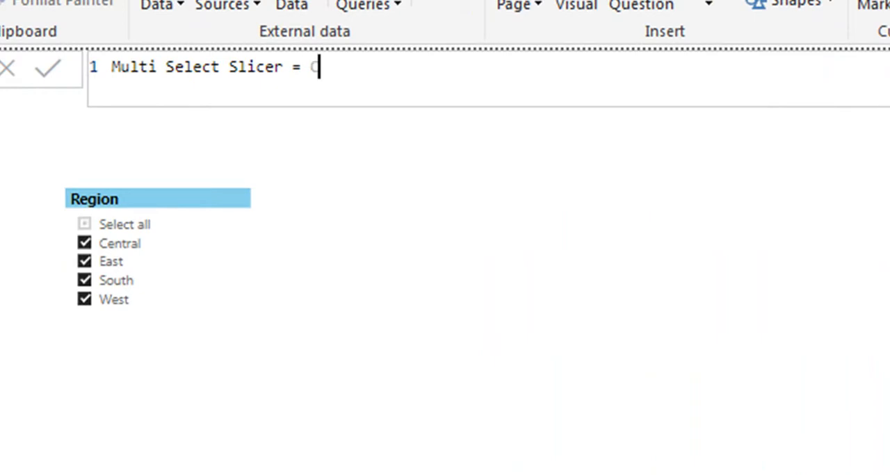
{"action": "type", "text": "CONCATENATEX("}
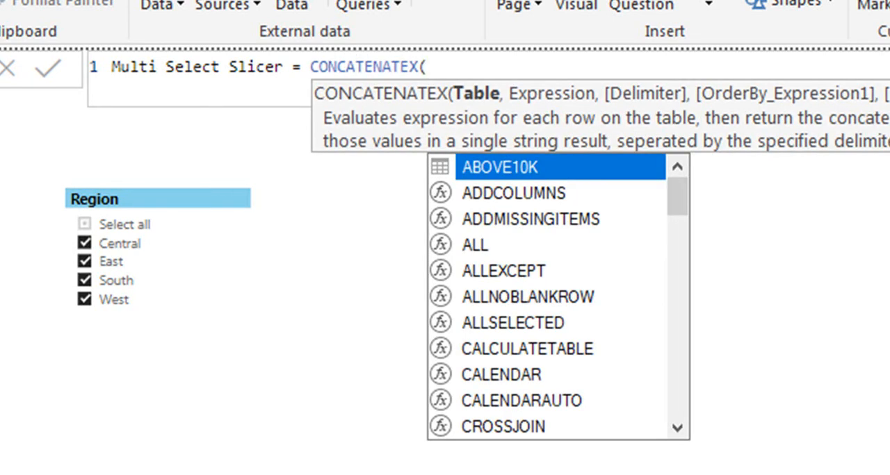
{"action": "type", "text": "REGI"}
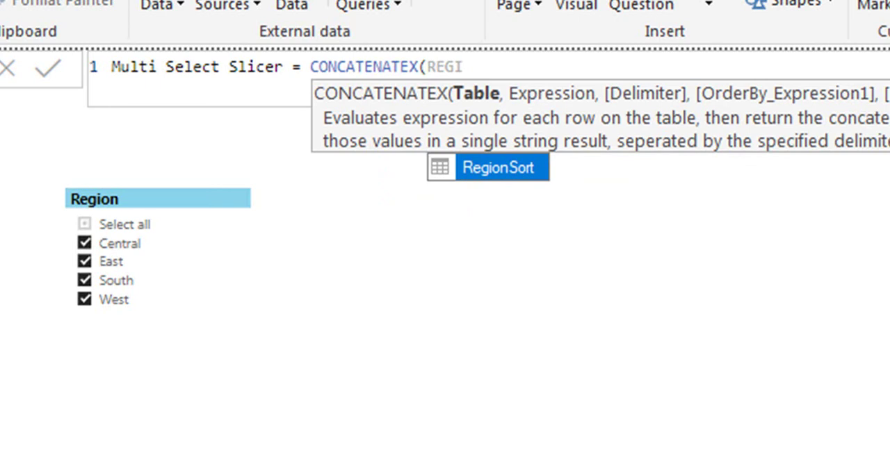
{"action": "type", "text": "RegionSort,R"}
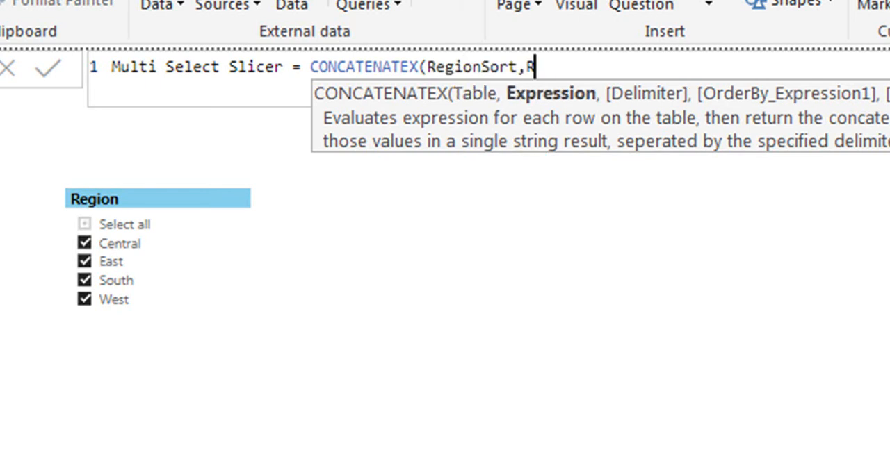
{"action": "type", "text": "EGI"}
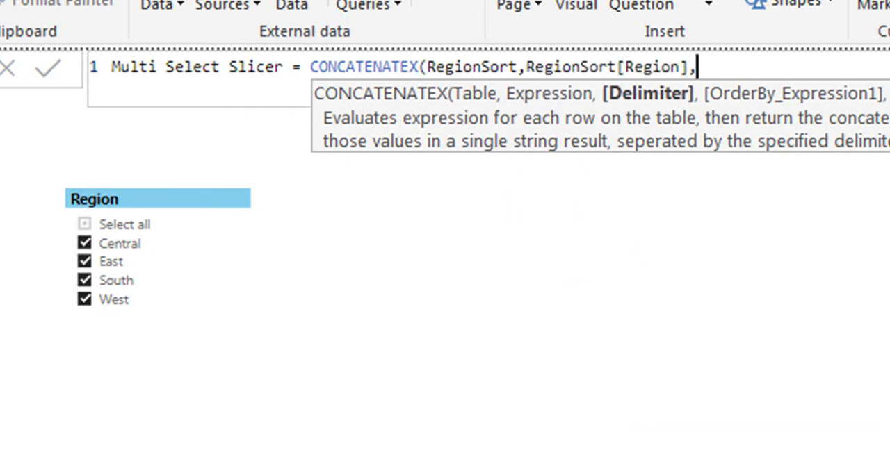
{"action": "type", "text": "\" ;"}
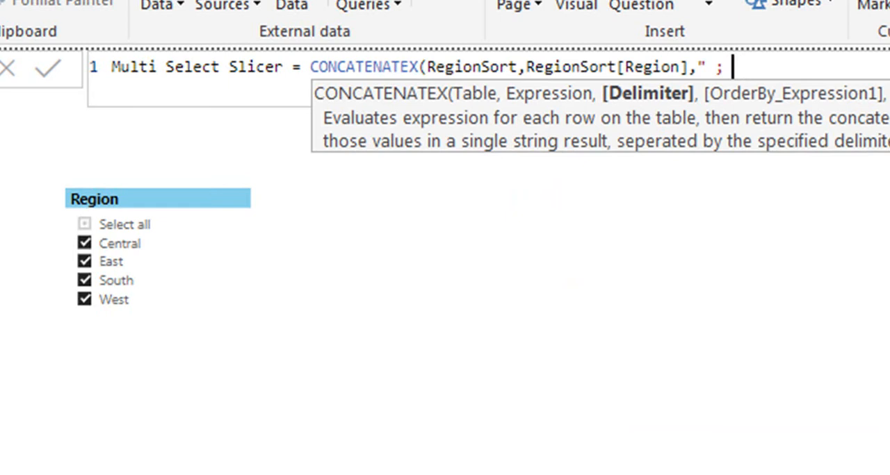
{"action": "type", "text": "\")"}
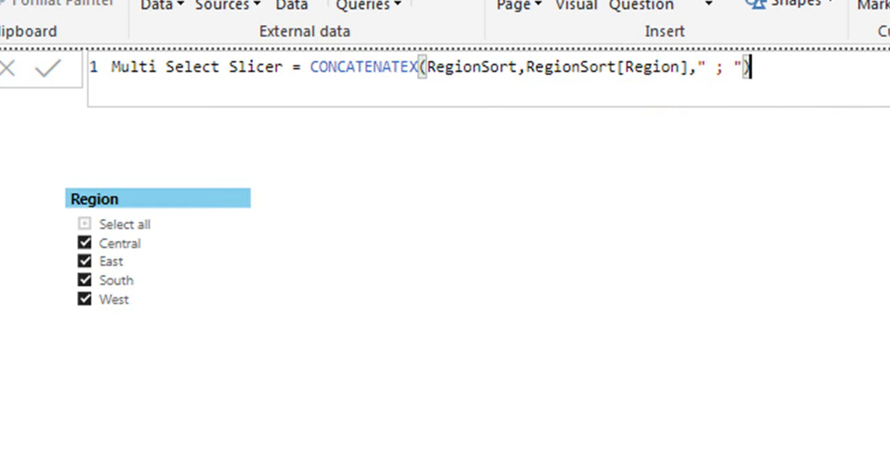
{"action": "mouse_move", "coordinate": [525, 294]}
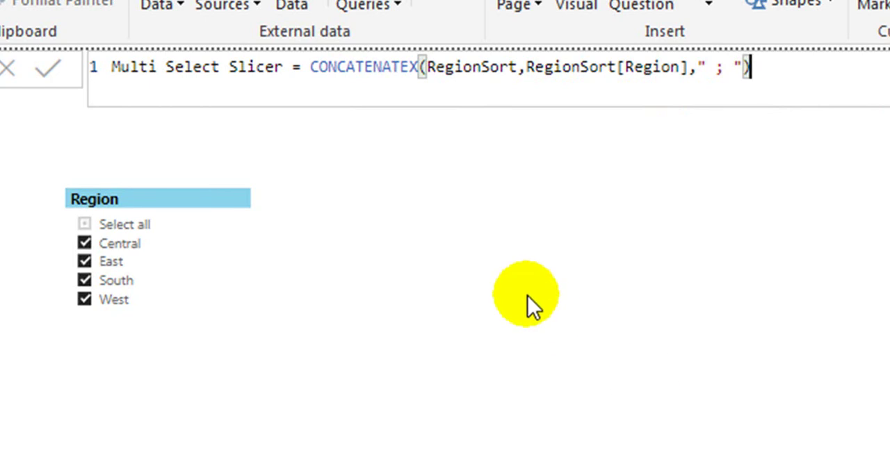
{"action": "mouse_move", "coordinate": [323, 382]}
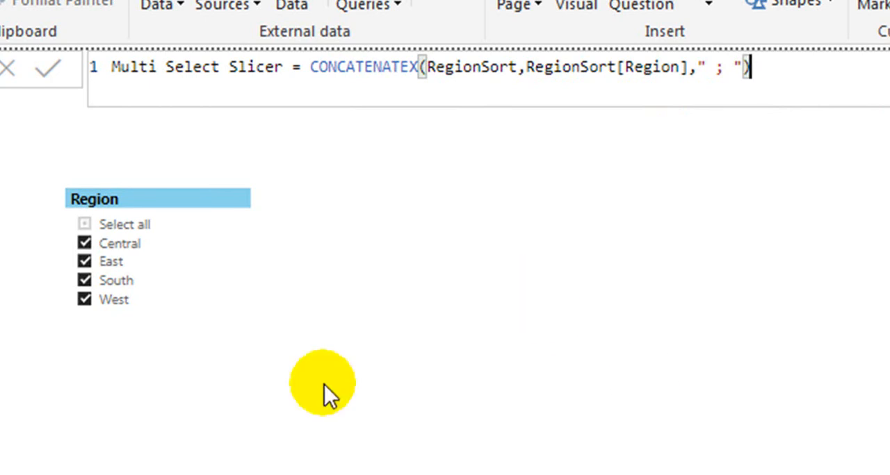
{"action": "mouse_move", "coordinate": [51, 67]}
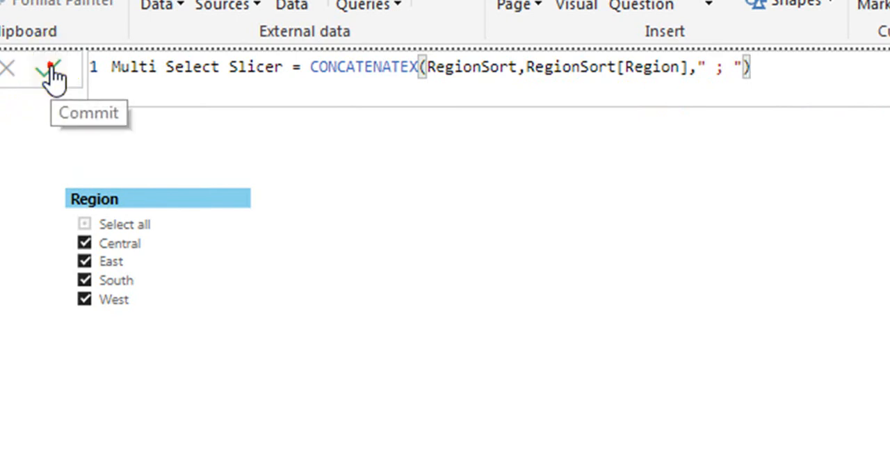
Commit the Multi Select Slicer measure so it is listed under DaxMeasure.
{"action": "left_click", "coordinate": [50, 67]}
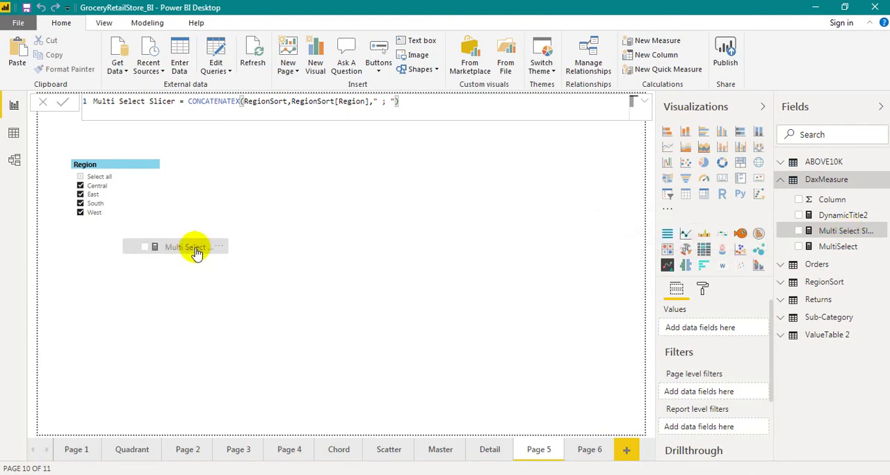
Place the measure on Page 5 as a multi-row card showing 'Central ; East ; South ; West'.
{"action": "left_click", "coordinate": [195, 248]}
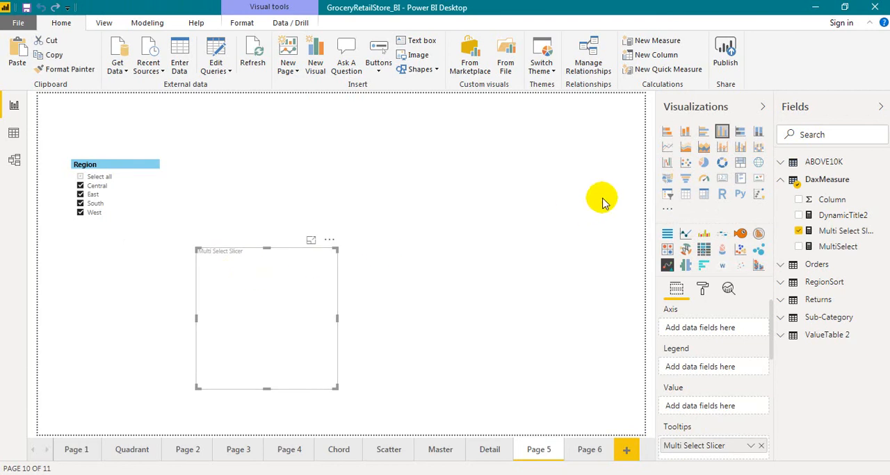
{"action": "mouse_move", "coordinate": [741, 179]}
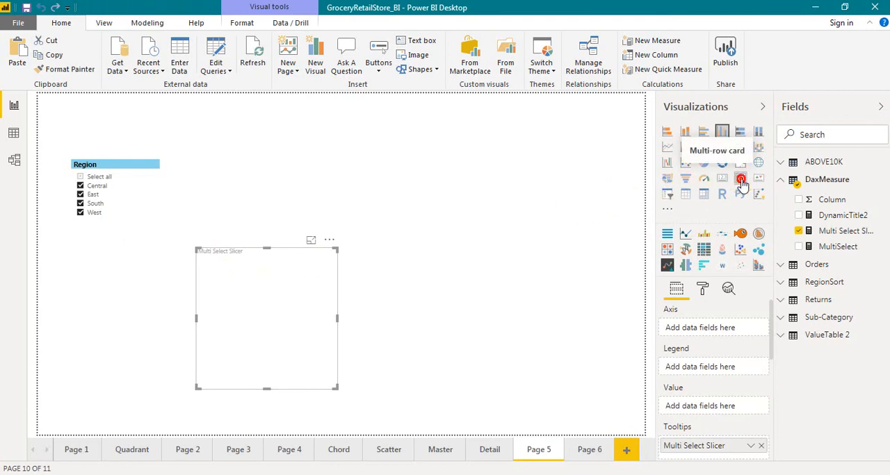
{"action": "left_click", "coordinate": [740, 178]}
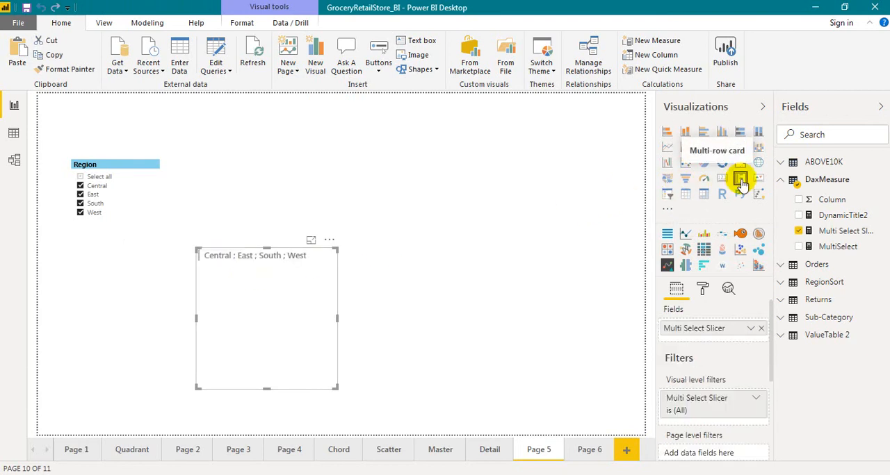
{"action": "mouse_move", "coordinate": [358, 269]}
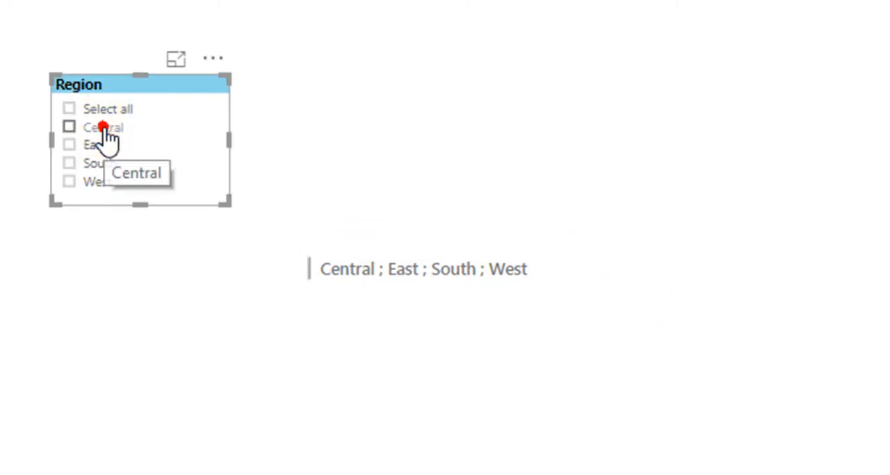
Tick Central, East and South in the Region slicer, then untick East, leaving 'Central ; South'.
{"action": "left_click", "coordinate": [69, 127]}
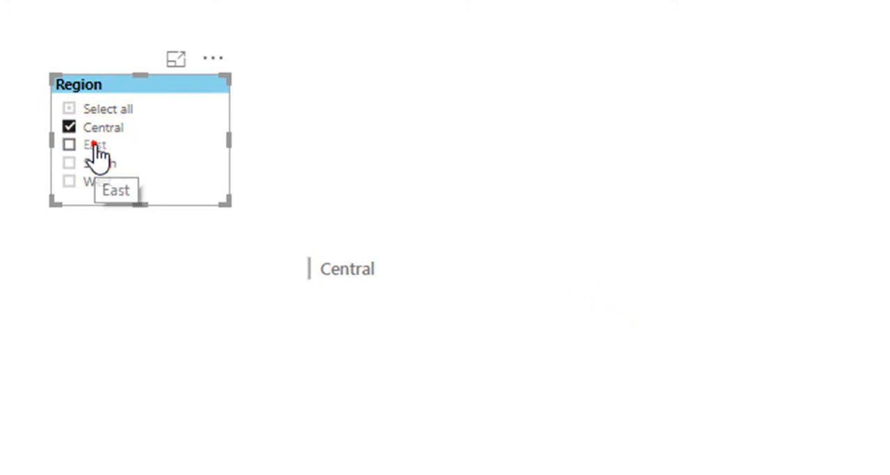
{"action": "left_click", "coordinate": [69, 144]}
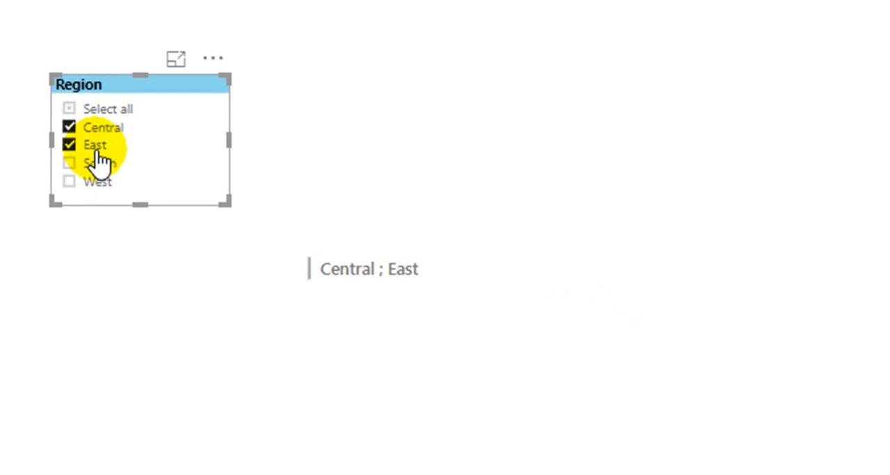
{"action": "left_click", "coordinate": [69, 163]}
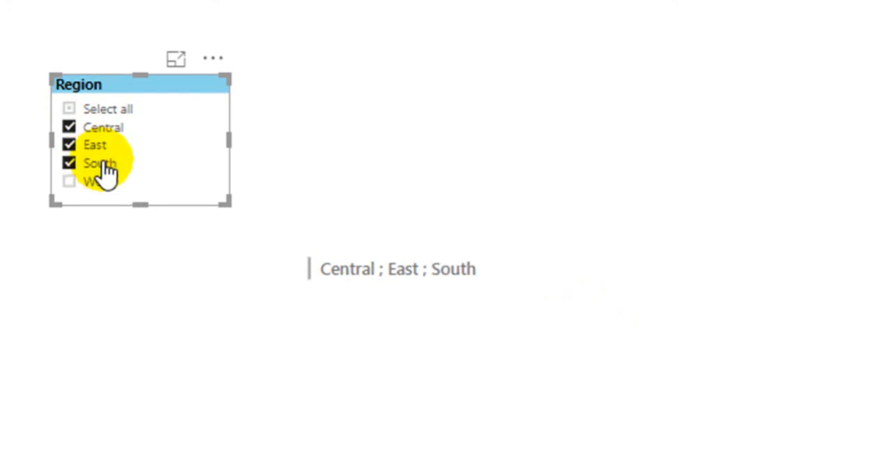
{"action": "left_click", "coordinate": [69, 144]}
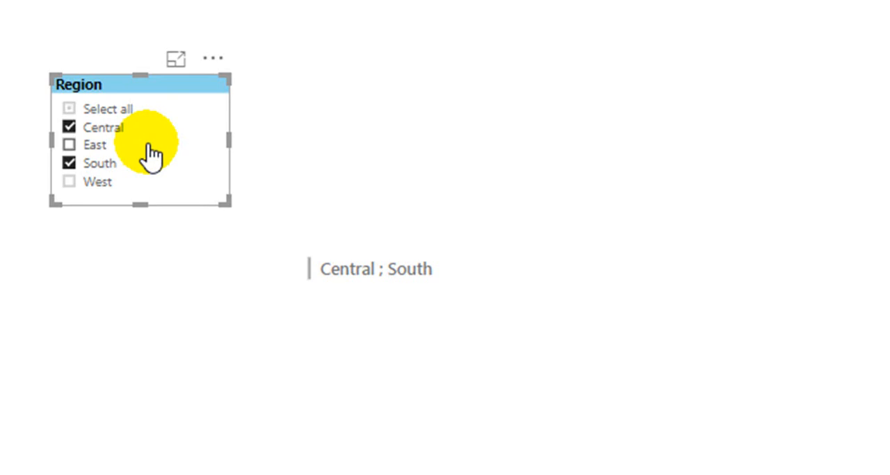
{"action": "mouse_move", "coordinate": [176, 266]}
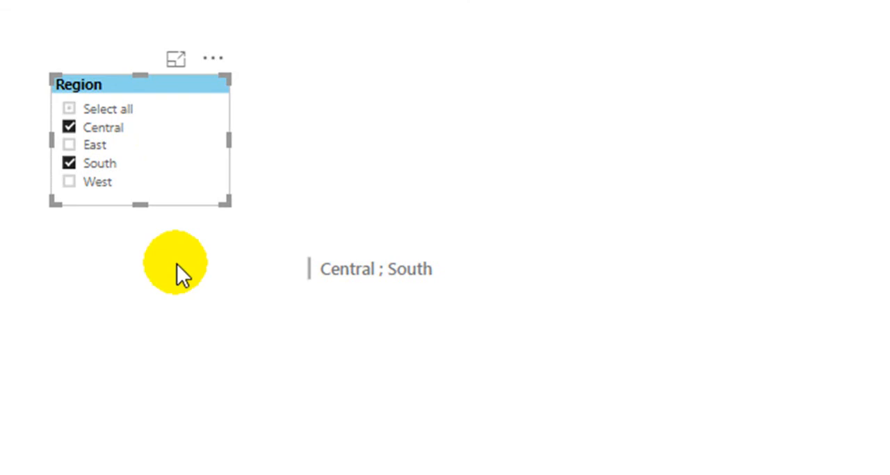